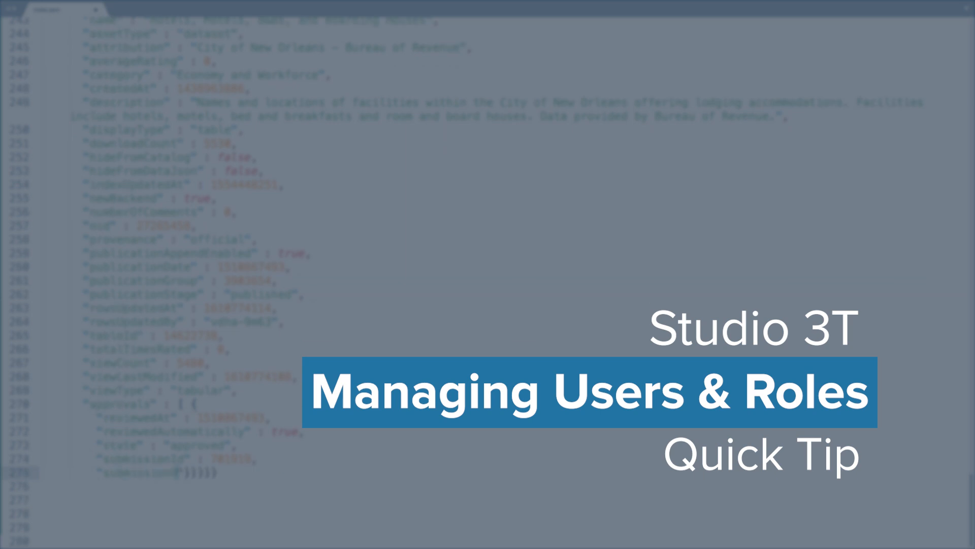
- Scroll the LightSail connection tree to show the Sales database's customers collection
{"action": "scroll", "scroll_direction": "down", "scroll_amount": 3}
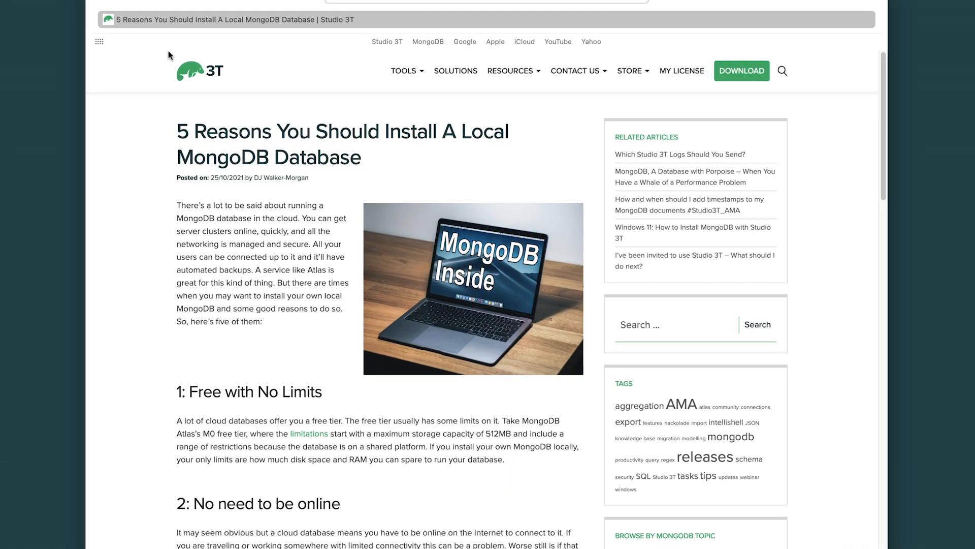
{"action": "scroll", "scroll_direction": "down", "scroll_amount": 3}
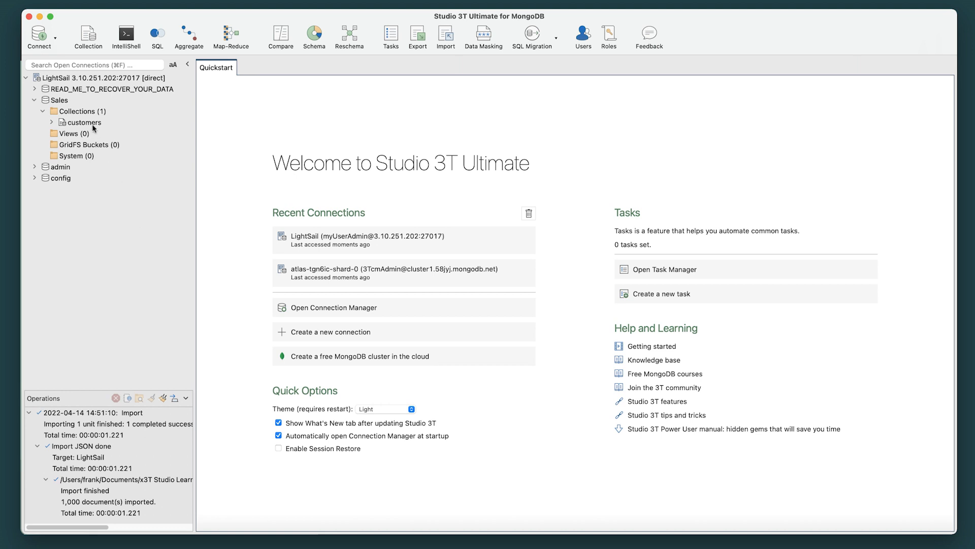
- Open Manage Users for the Sales database from its context menu
{"action": "right_click", "coordinate": [59, 100]}
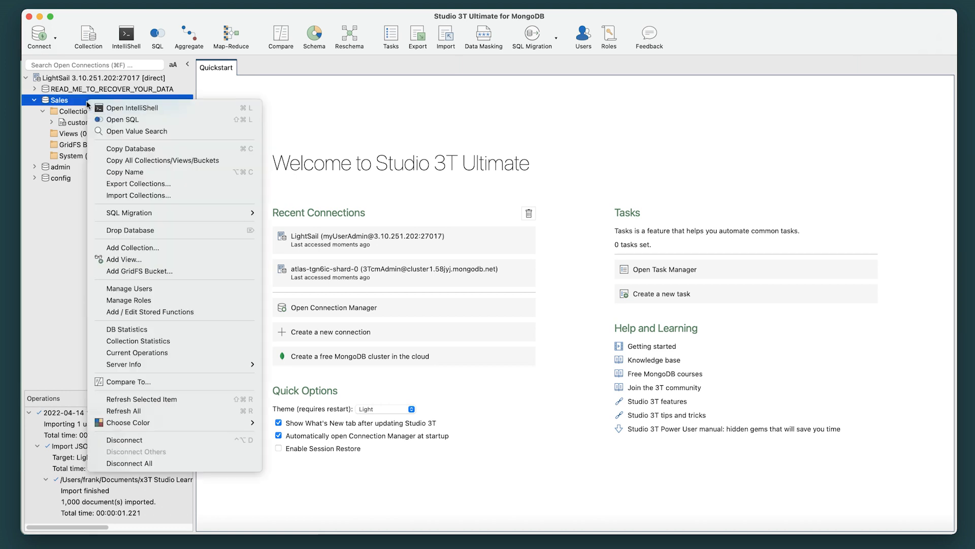
{"action": "mouse_move", "coordinate": [128, 299]}
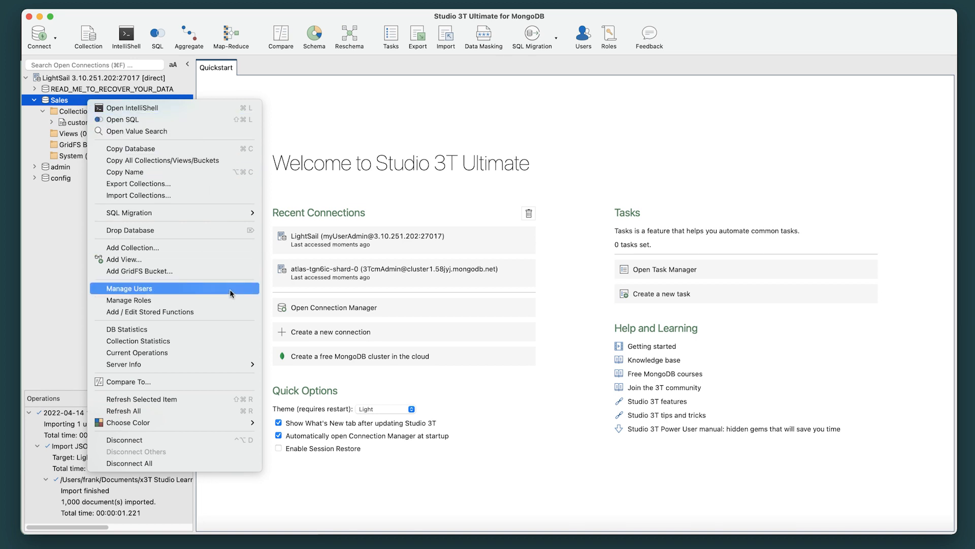
{"action": "left_click", "coordinate": [130, 287]}
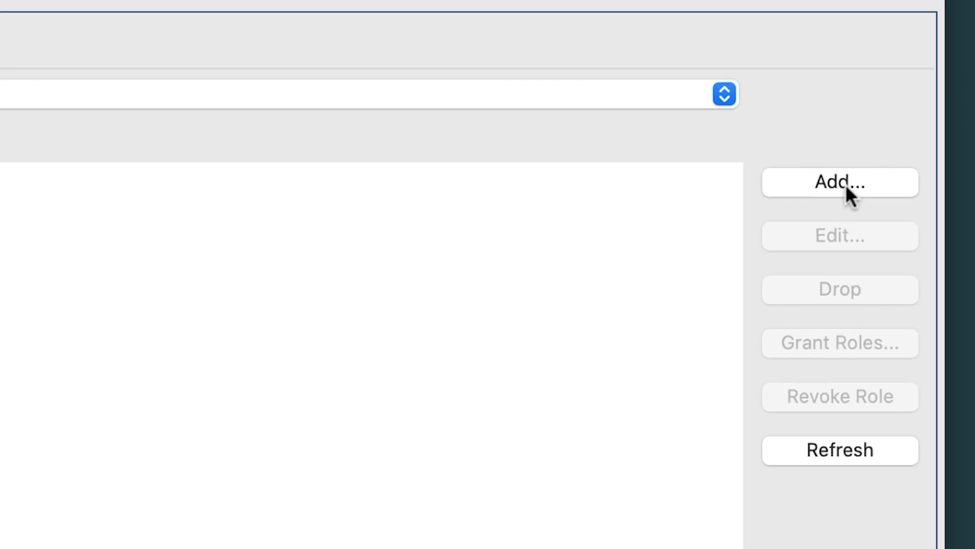
- Create user 'Bob' with a password in the Sales database
{"action": "left_click", "coordinate": [918, 137]}
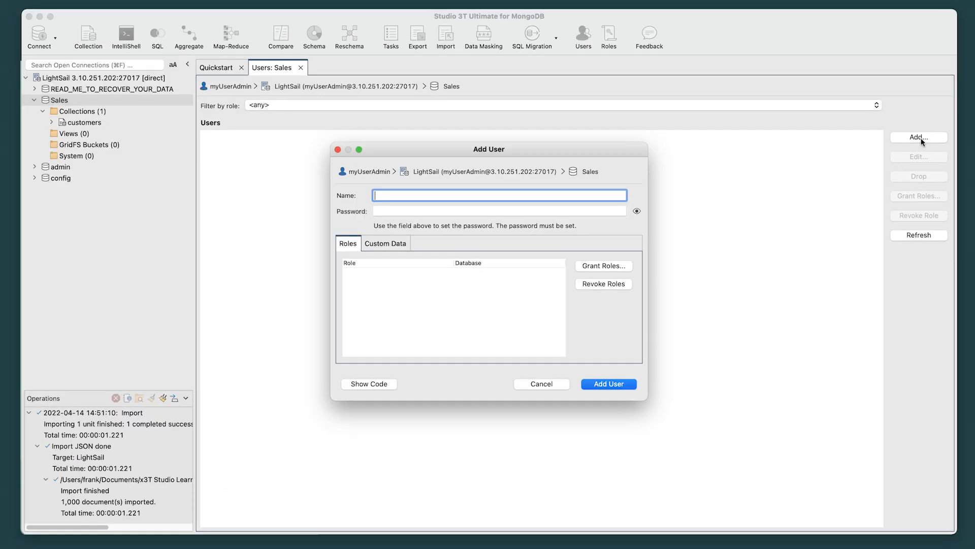
{"action": "type", "text": "B"}
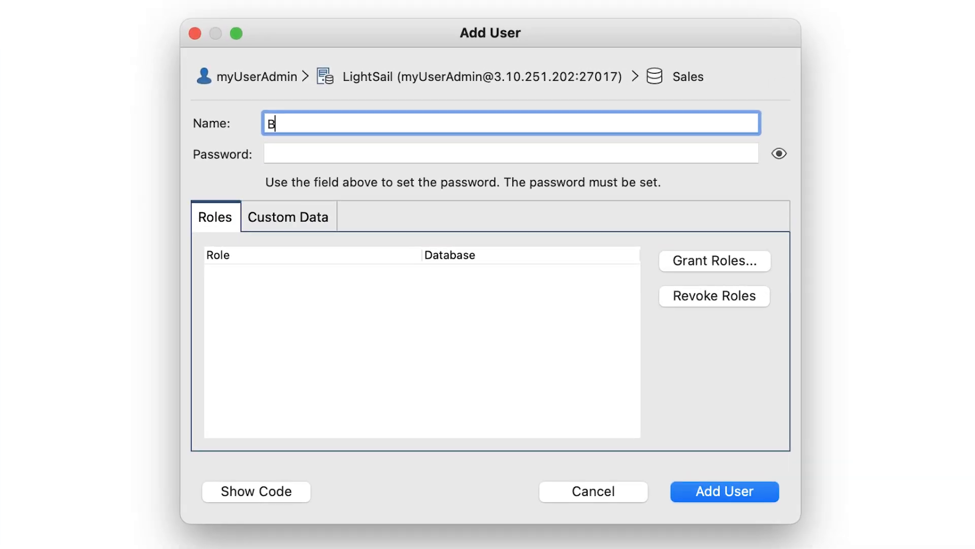
{"action": "type", "text": "ob"}
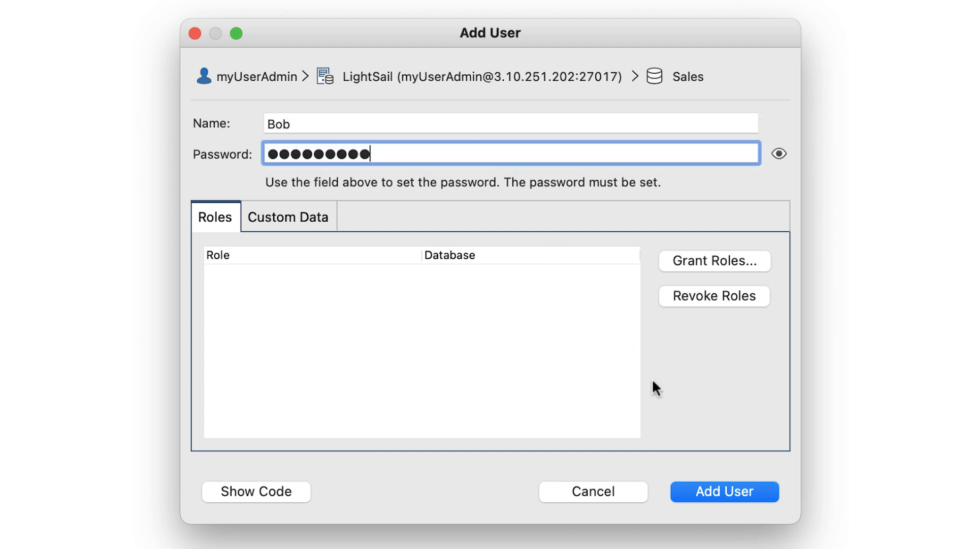
{"action": "left_click", "coordinate": [723, 491]}
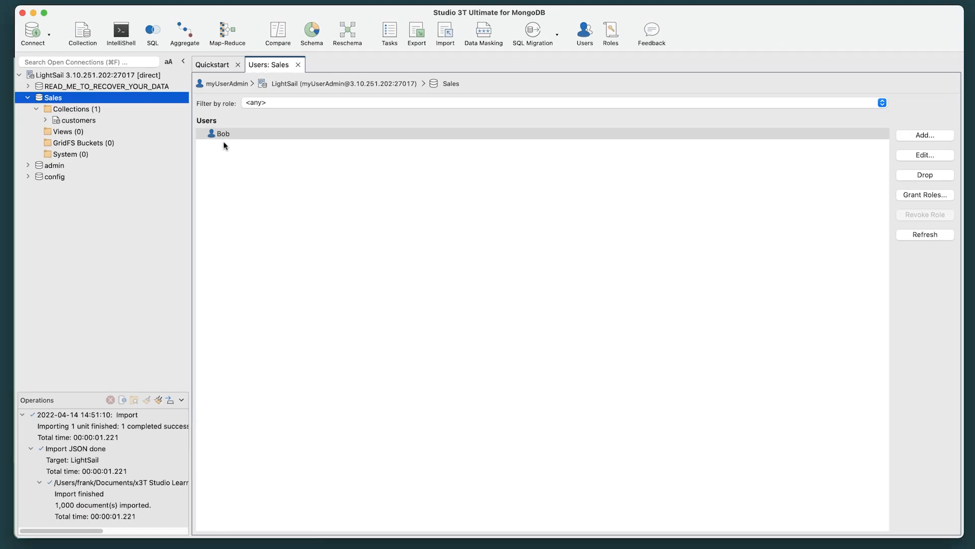
- Grant Bob the readWrite role and expand his entry to show it
{"action": "left_click", "coordinate": [222, 133]}
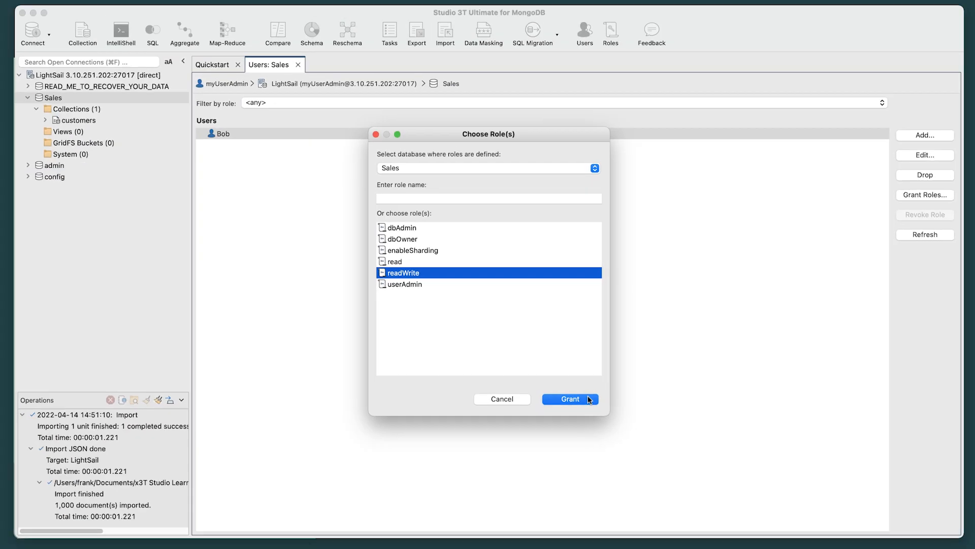
{"action": "left_click", "coordinate": [568, 399]}
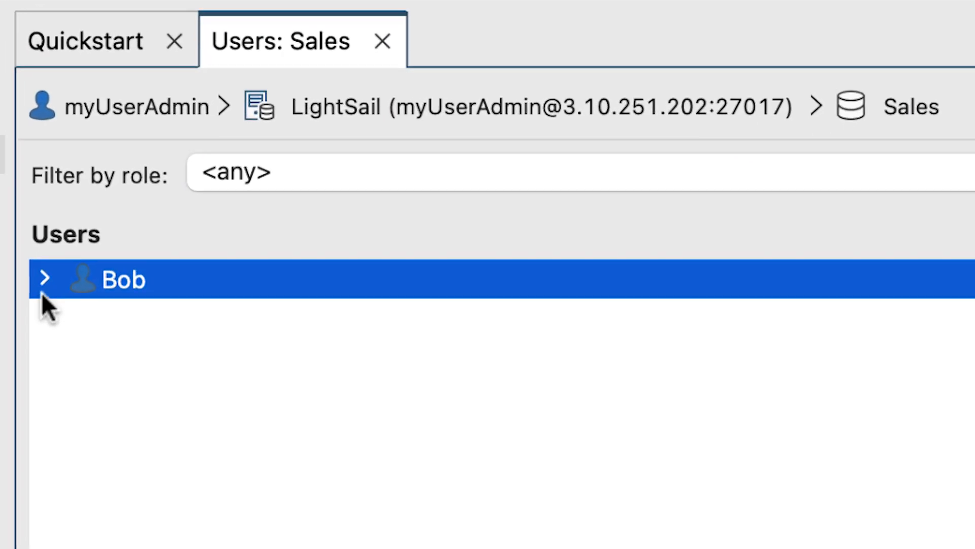
{"action": "left_click", "coordinate": [44, 278]}
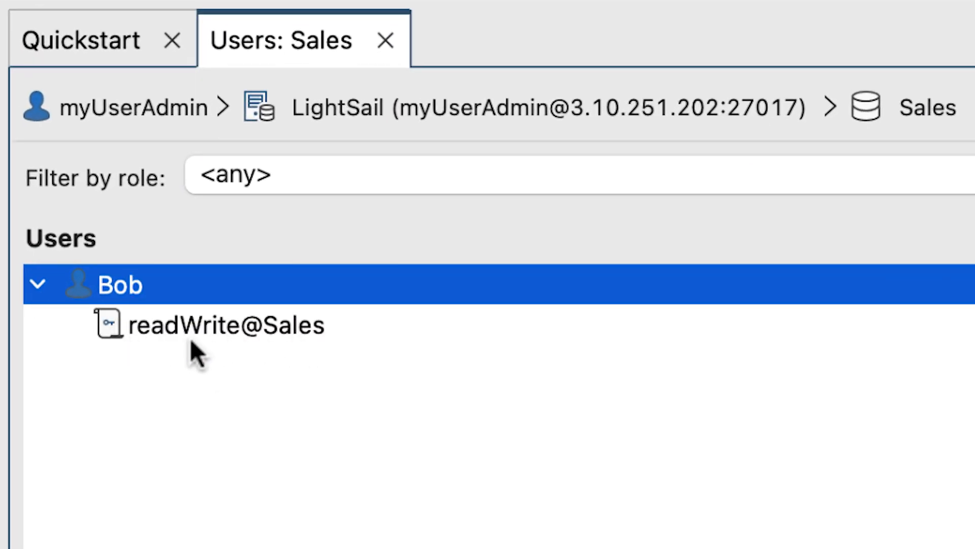
{"action": "right_click", "coordinate": [53, 97]}
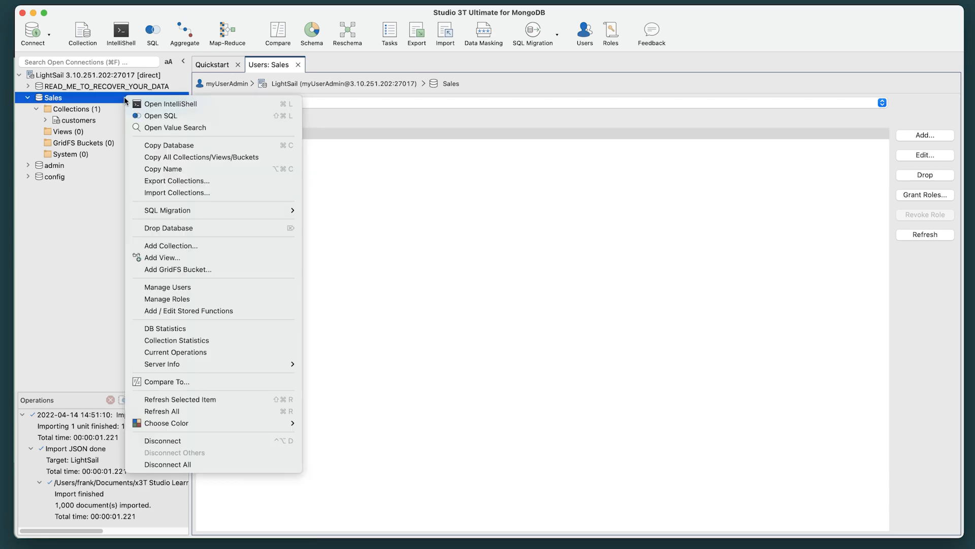
{"action": "mouse_move", "coordinate": [166, 300]}
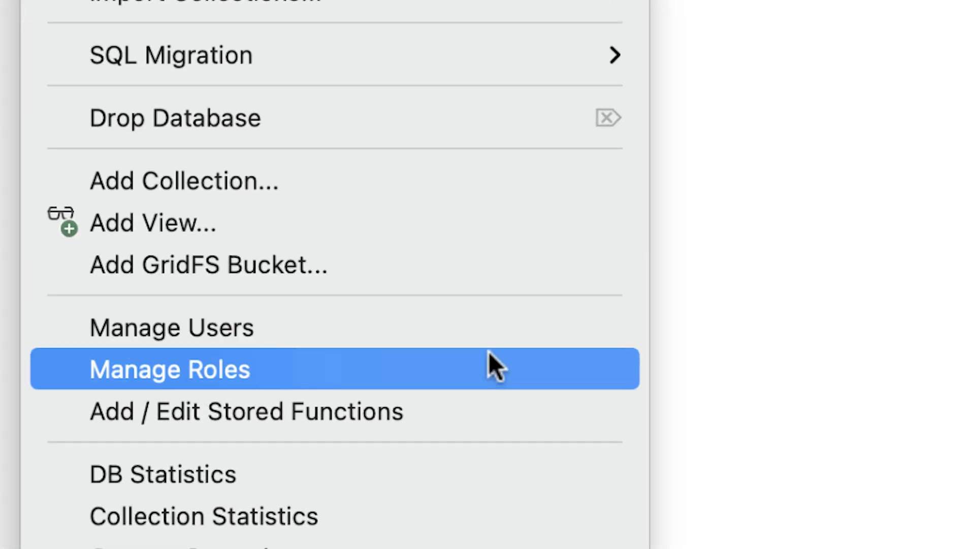
- Open Sales role management and view readWrite's details, confirming it is granted to Bob
{"action": "left_click", "coordinate": [169, 369]}
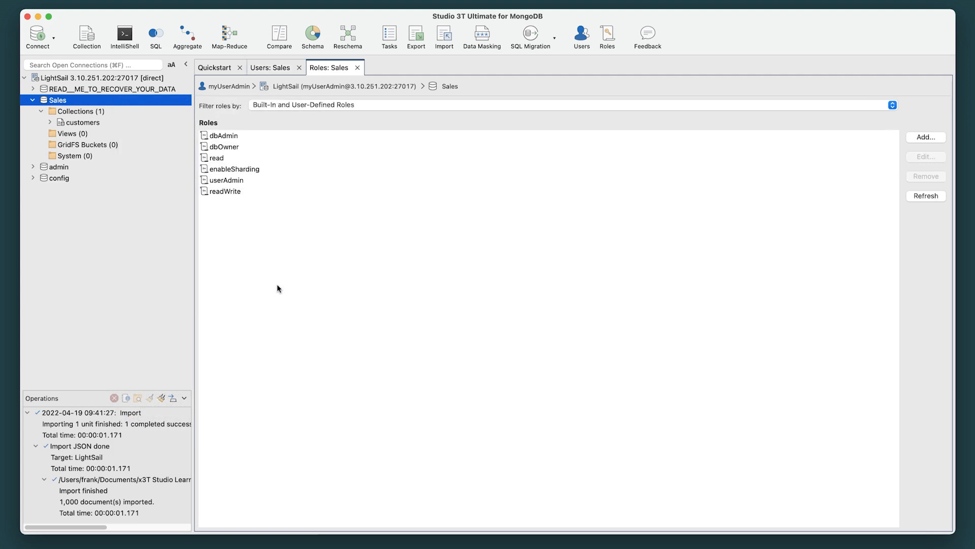
{"action": "mouse_move", "coordinate": [347, 79]}
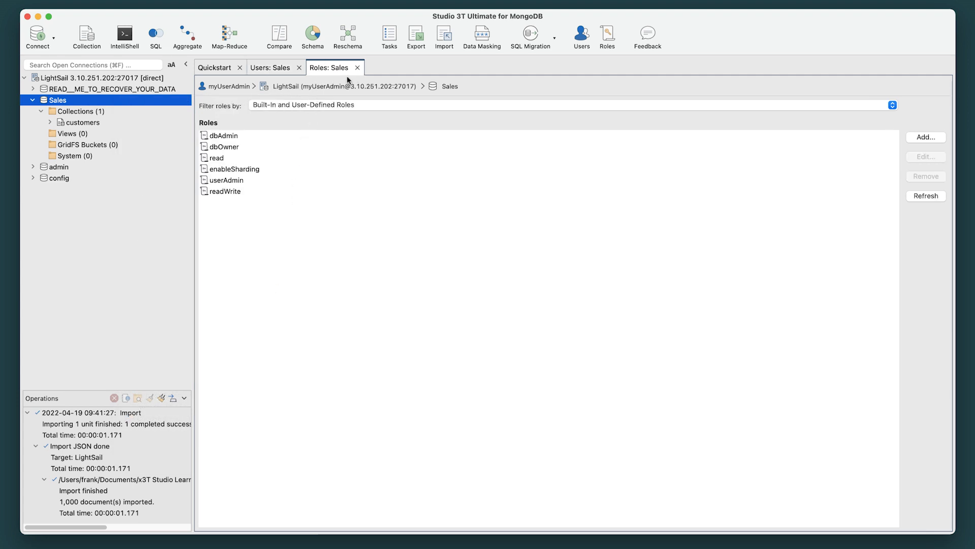
{"action": "left_click", "coordinate": [225, 191]}
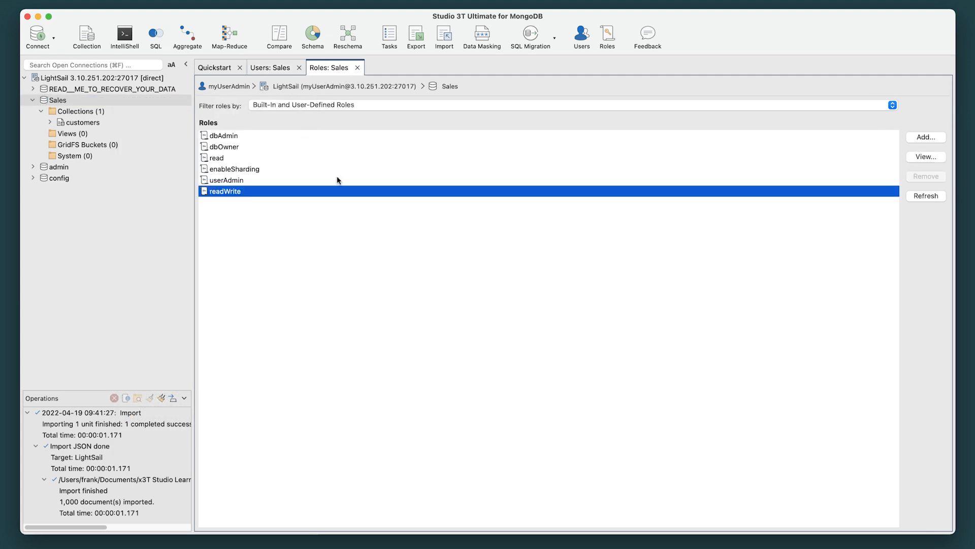
{"action": "left_click", "coordinate": [926, 156]}
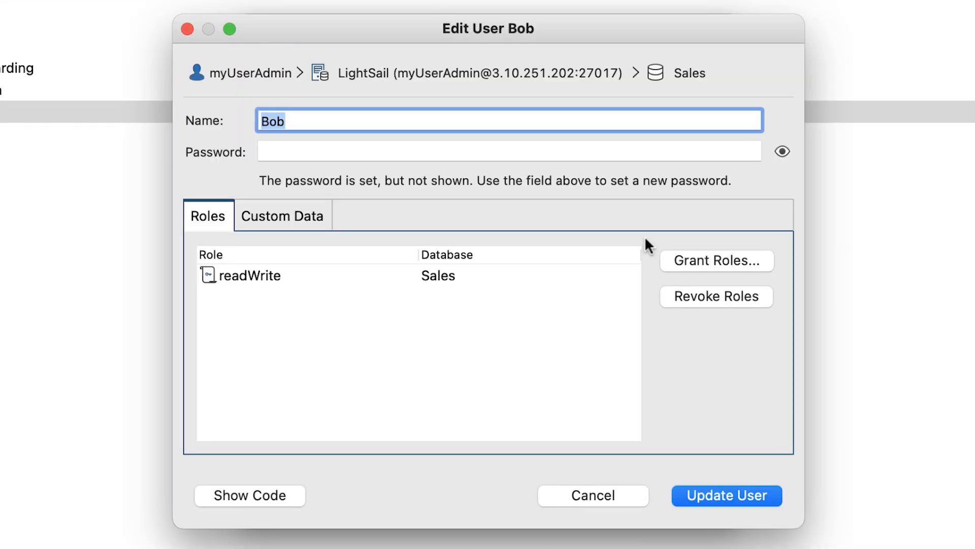
{"action": "left_click", "coordinate": [715, 260]}
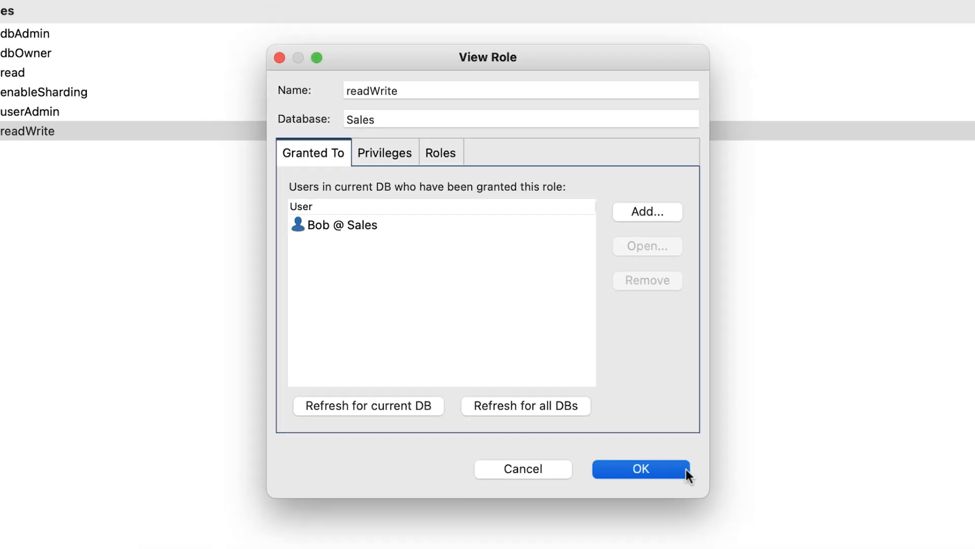
{"action": "left_click", "coordinate": [640, 468]}
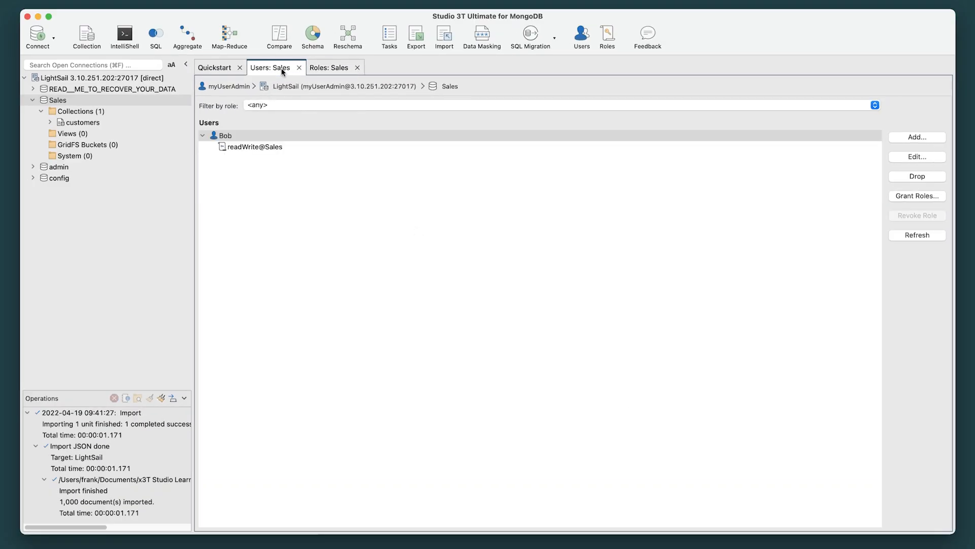
- Refresh the user list, then drop user Bob and confirm the deletion
{"action": "right_click", "coordinate": [224, 135]}
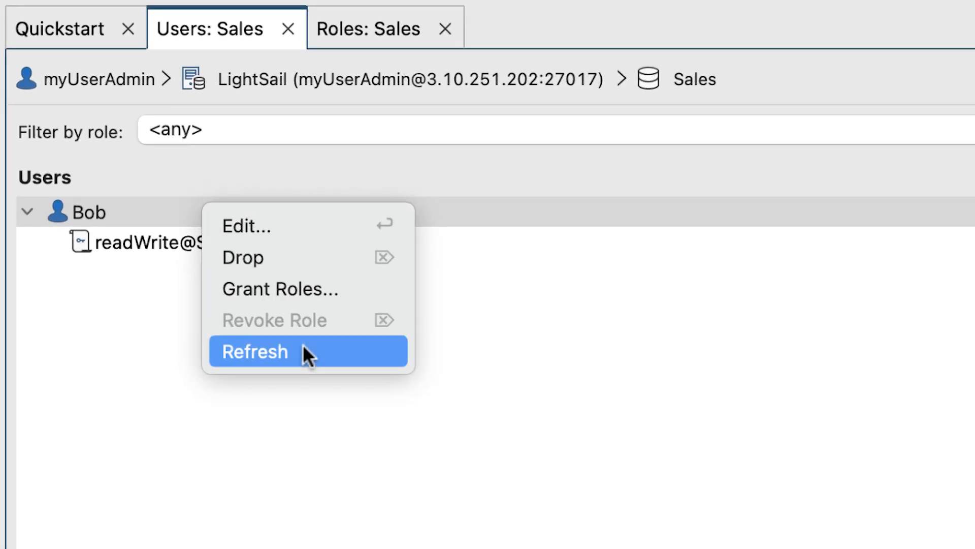
{"action": "left_click", "coordinate": [254, 351]}
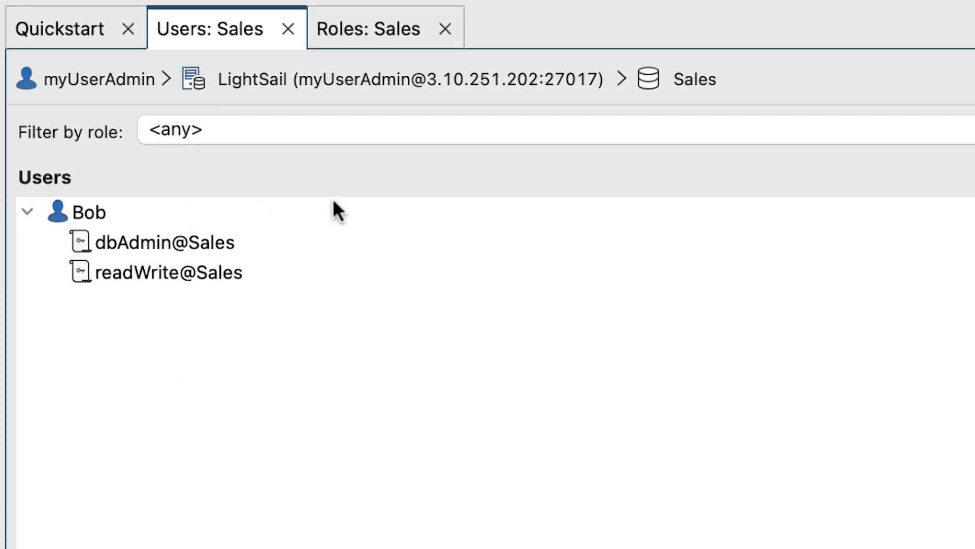
{"action": "left_click", "coordinate": [88, 213]}
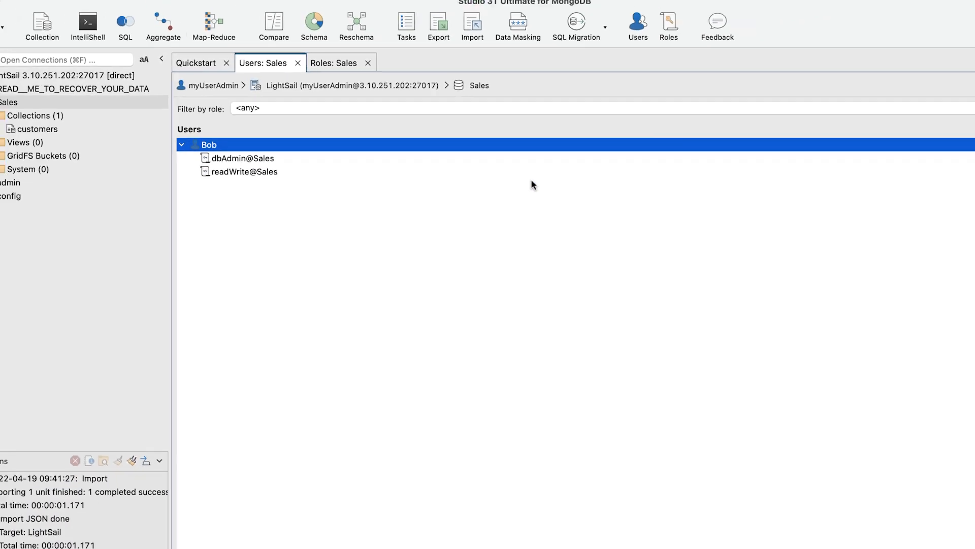
{"action": "left_click", "coordinate": [916, 176]}
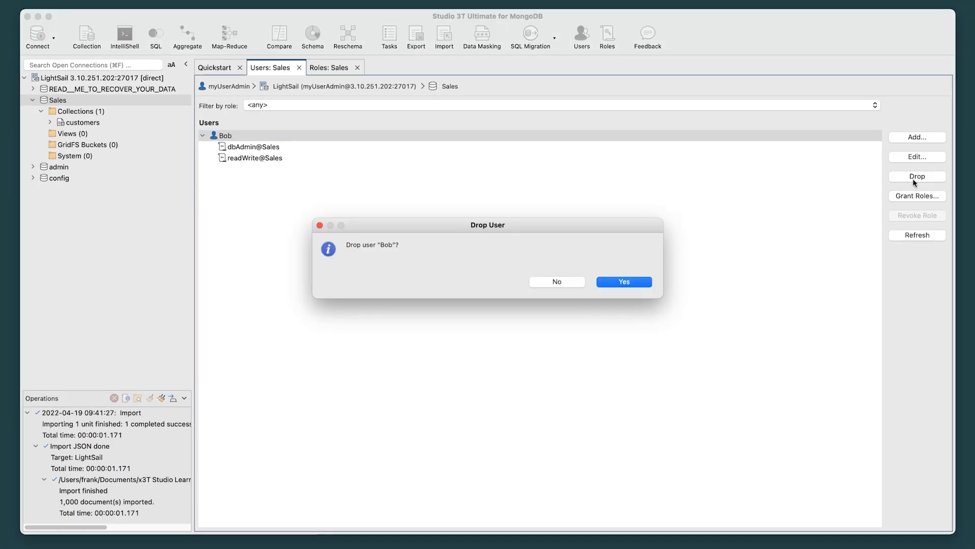
{"action": "mouse_move", "coordinate": [757, 273]}
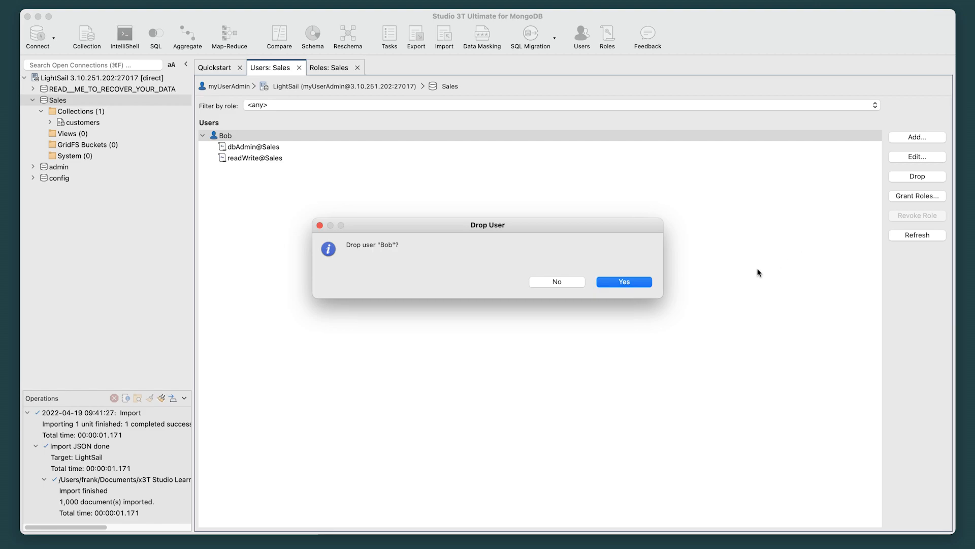
{"action": "left_click", "coordinate": [622, 281]}
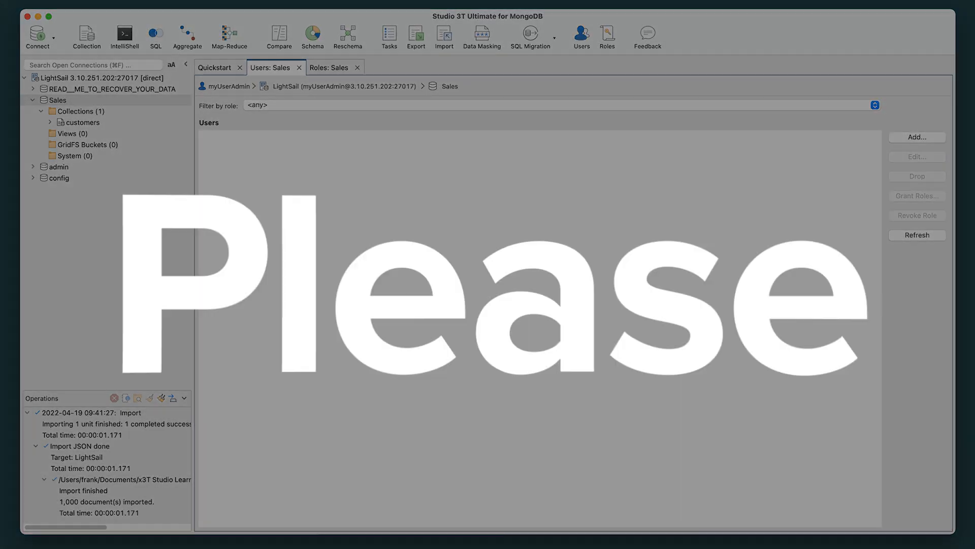